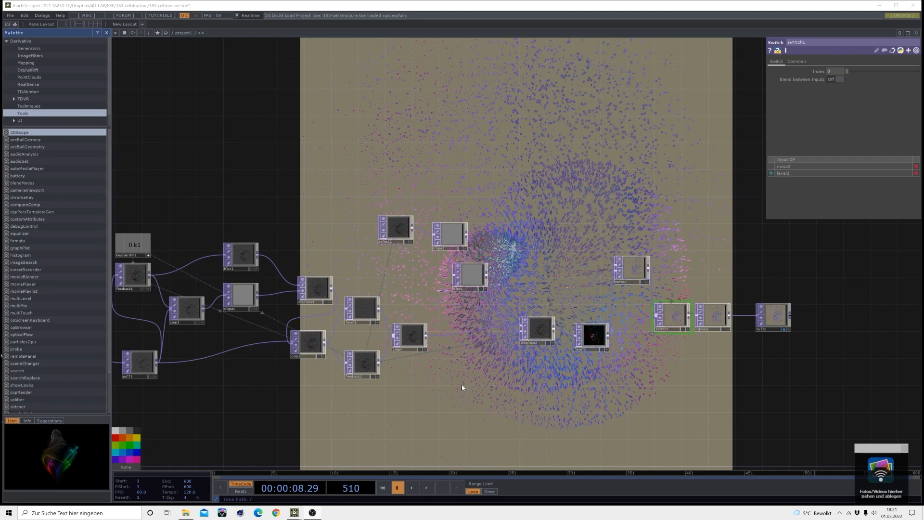
mouse_move(462, 401)
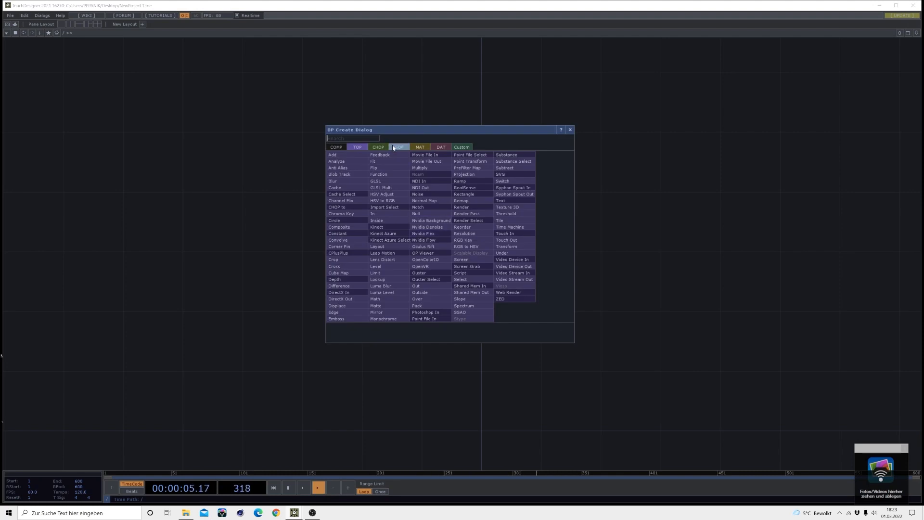
Add Sphere, Transform, Sort, Particle and Texture SOPs wired in sequence
left_click(398, 146)
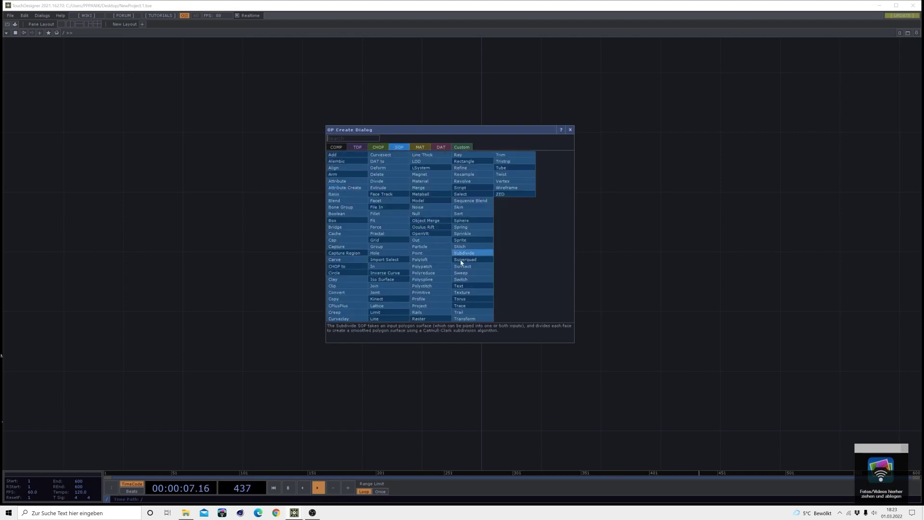
mouse_move(466, 226)
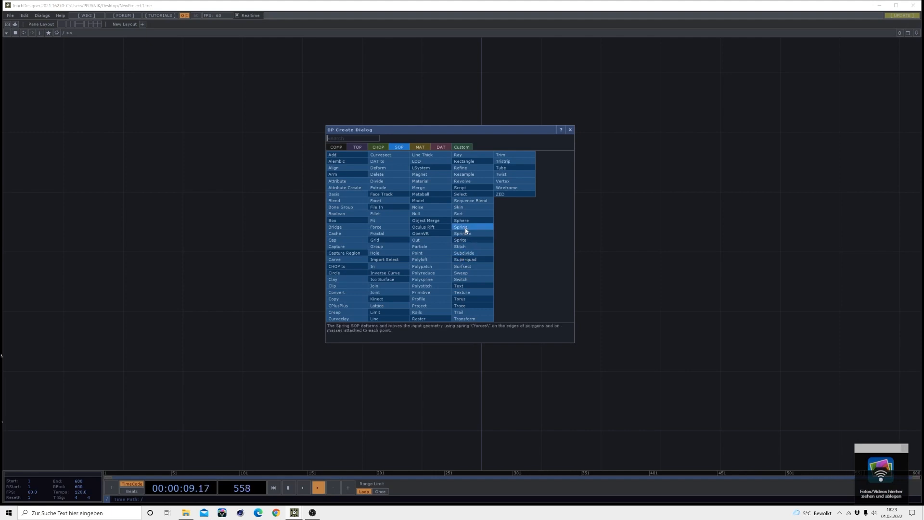
left_click(461, 220)
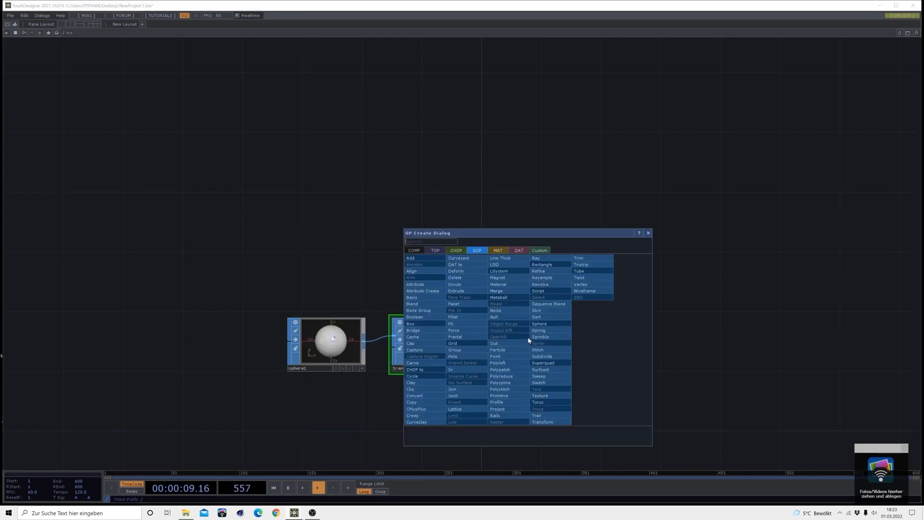
mouse_move(548, 370)
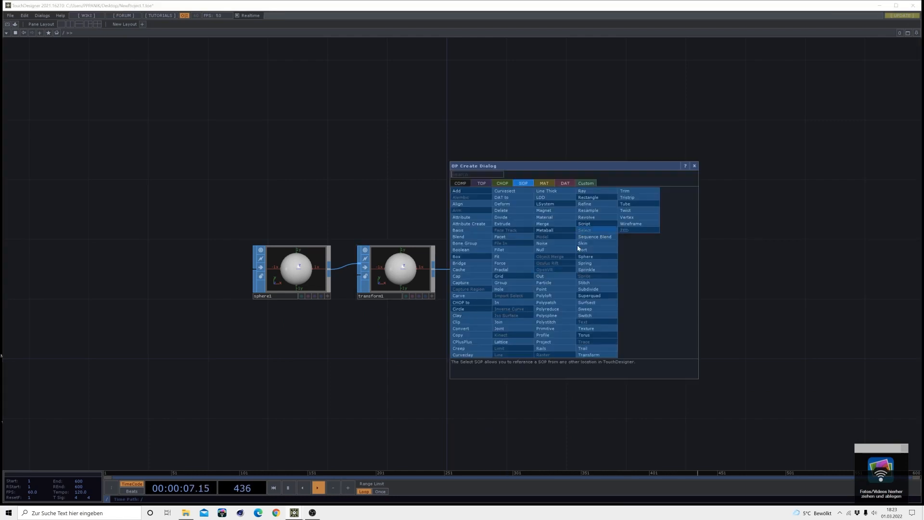
left_click(582, 250)
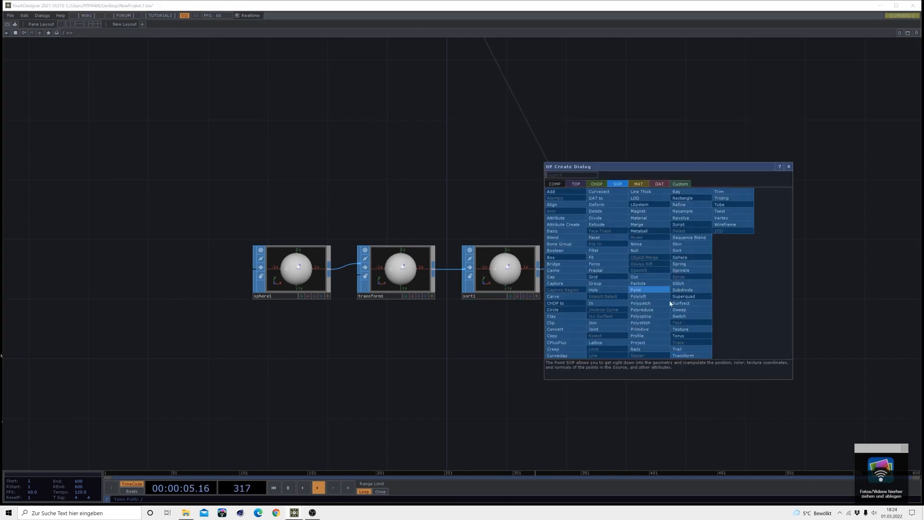
mouse_move(568, 275)
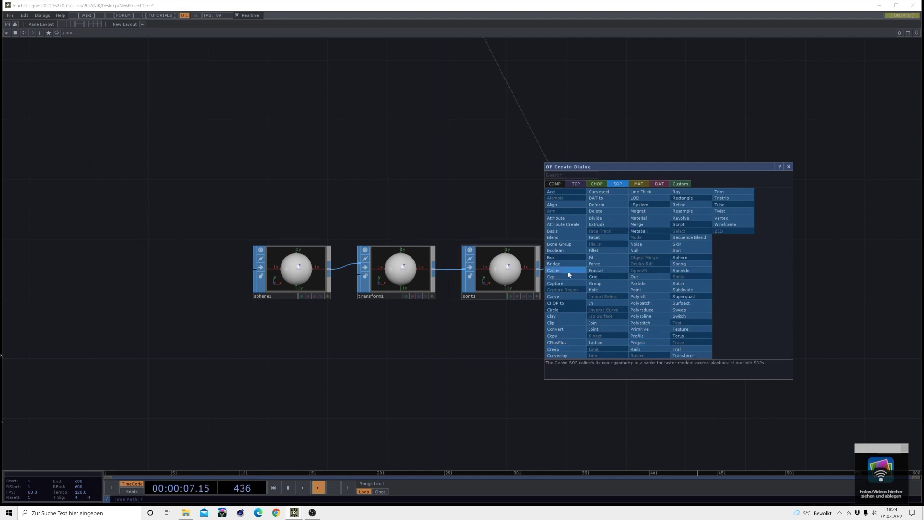
left_click(637, 283)
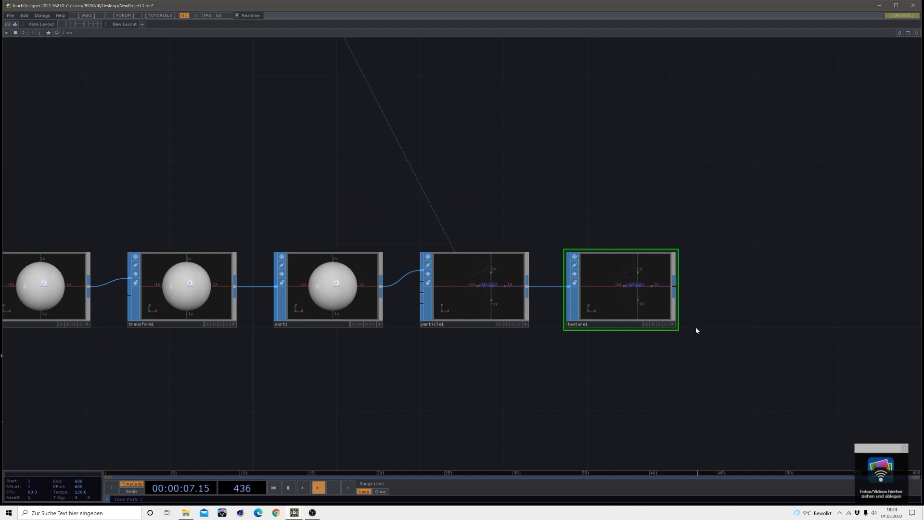
Place a Geometry COMP from the texture with camera and light, then a Render TOP into a Null
scroll("down", 3)
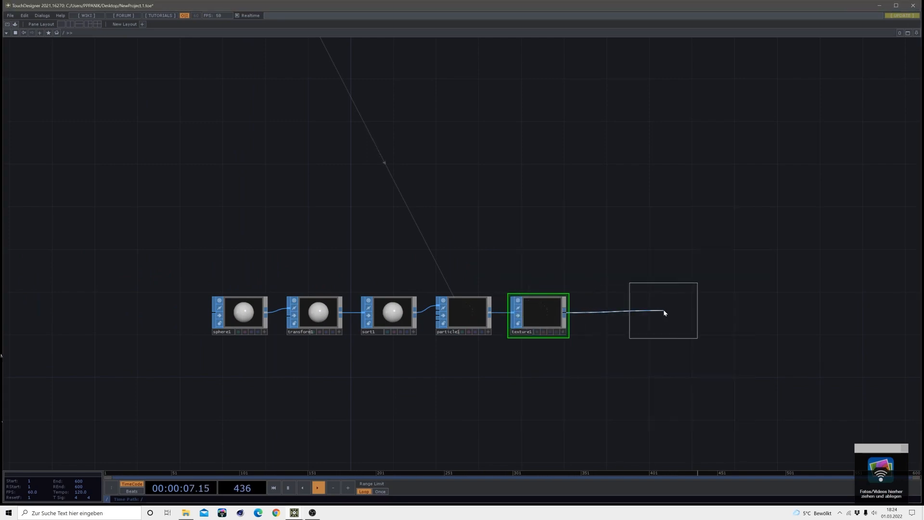
double_click(664, 312)
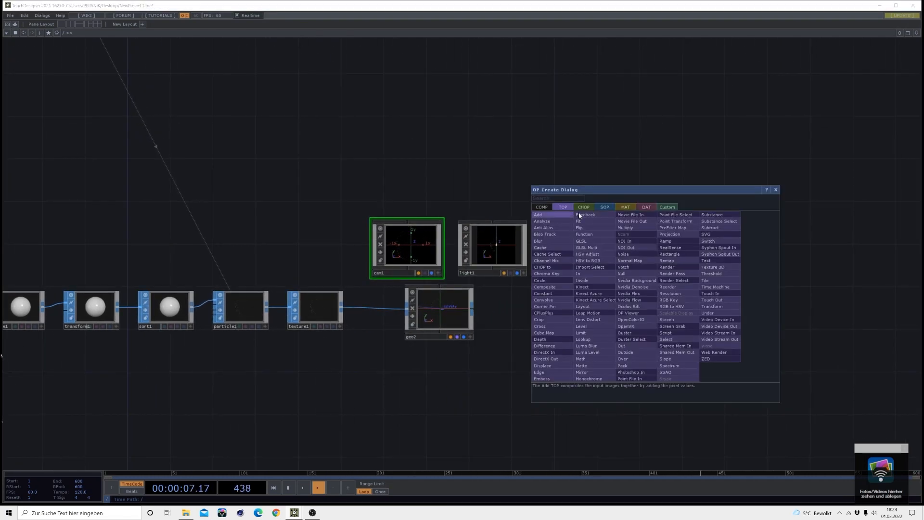
mouse_move(670, 339)
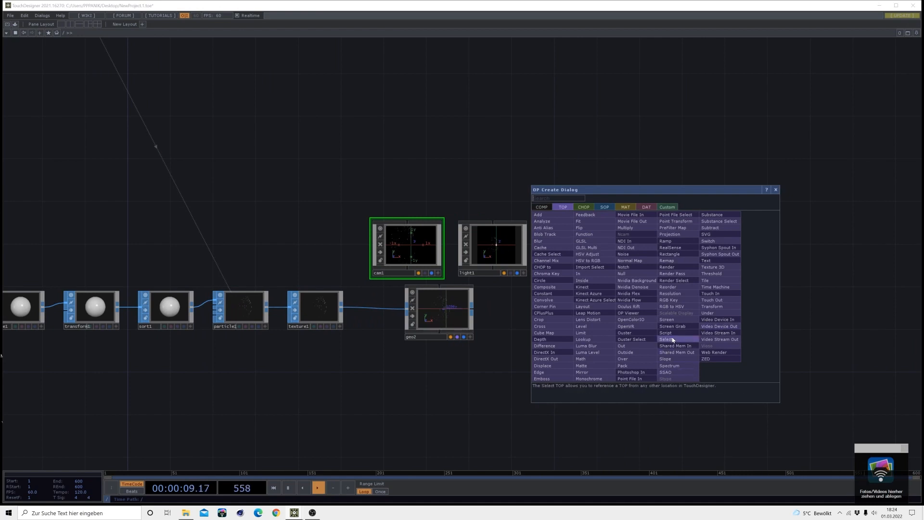
left_click(670, 339)
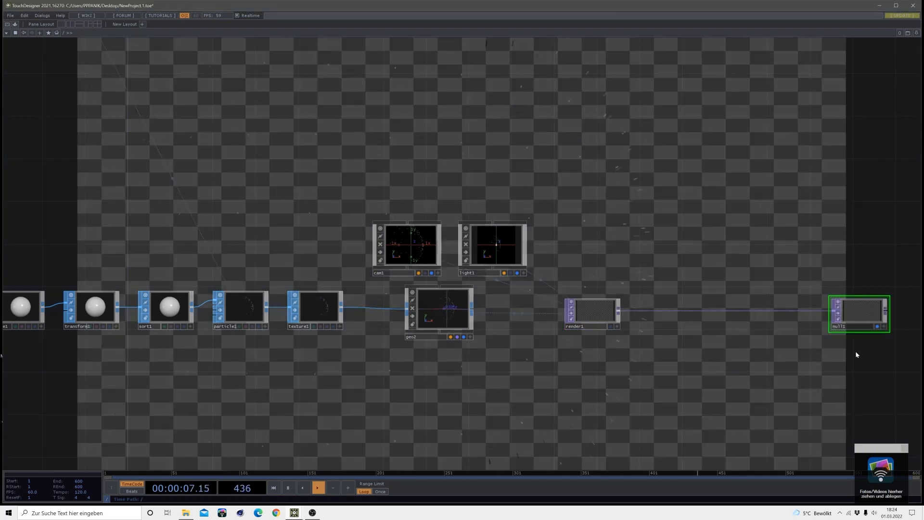
left_click(593, 312)
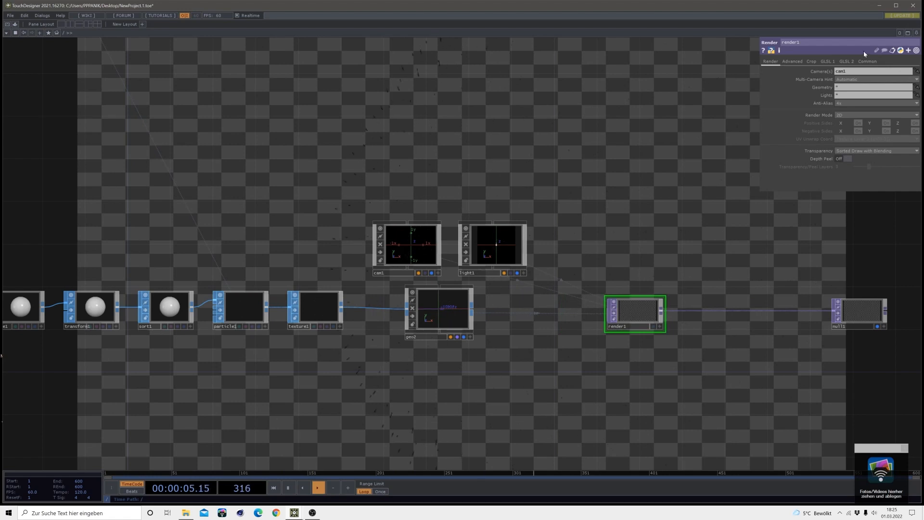
Add a Constant CHOP with channel res = 1920 driving the render's 1920×1920 resolution
left_click(865, 61)
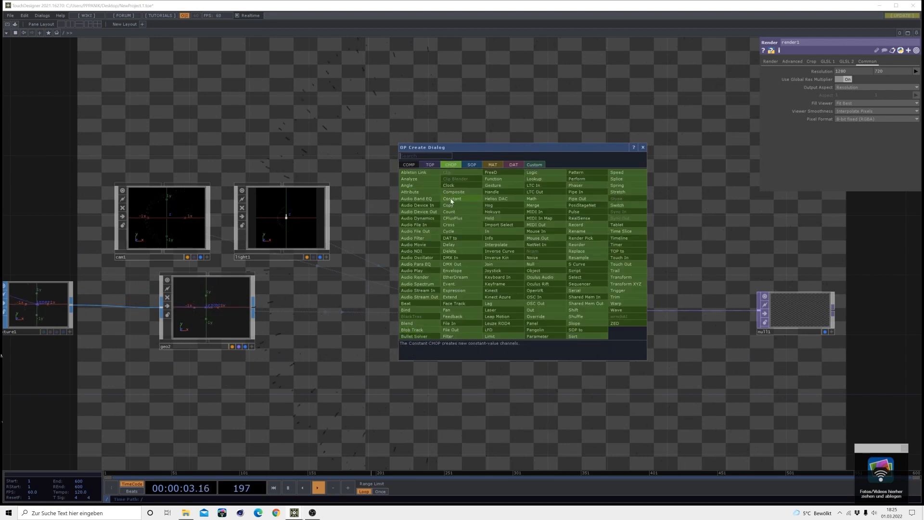
left_click(452, 198)
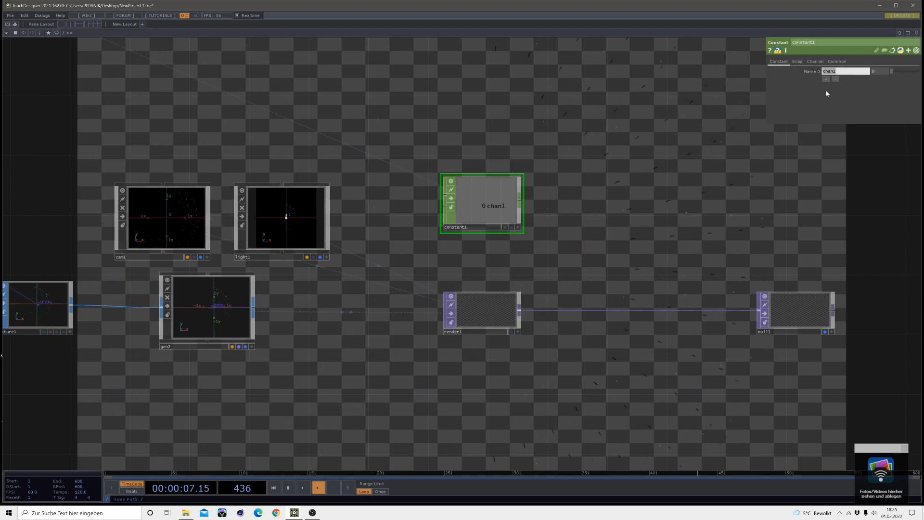
type("res")
left_click(880, 70)
type("1920")
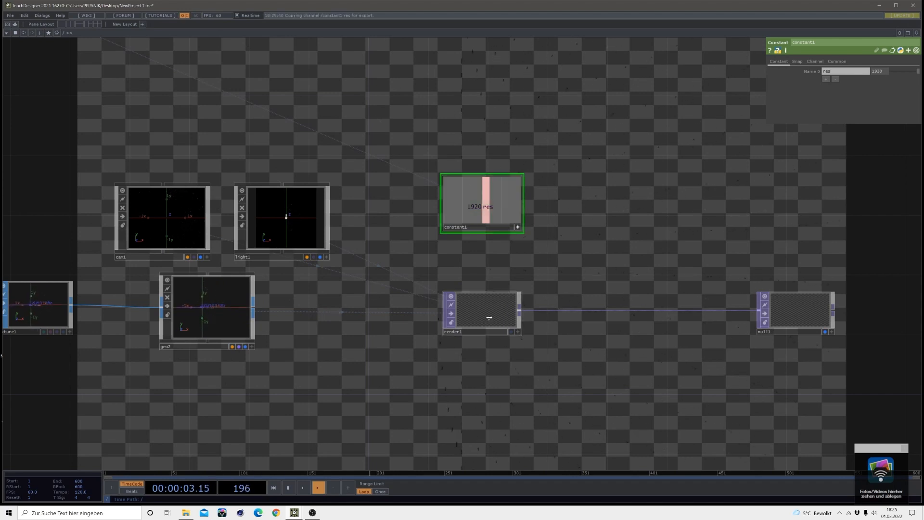
Set the Render TOP's pixel format to floating point
left_click(487, 314)
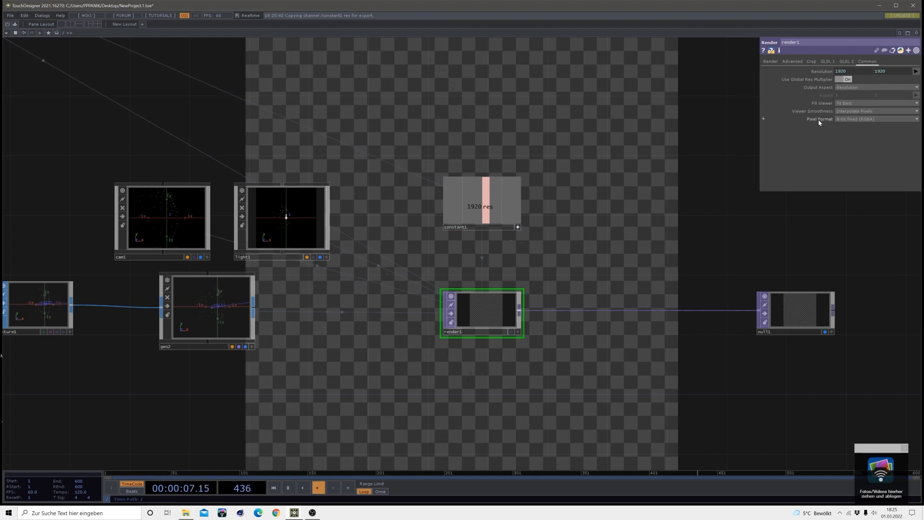
left_click(876, 118)
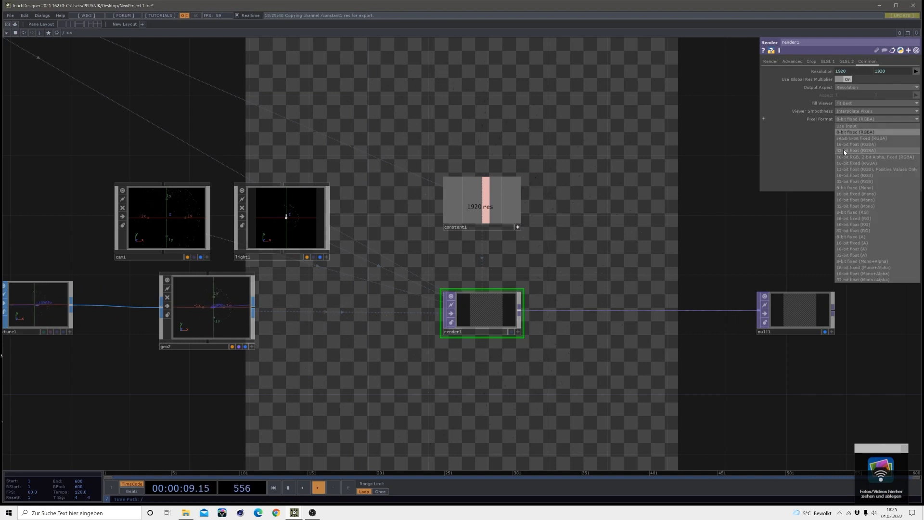
left_click(847, 149)
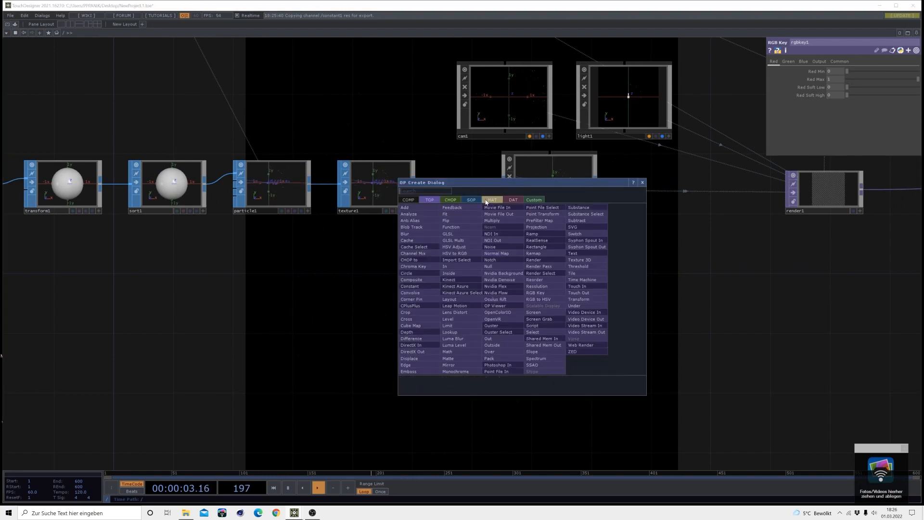
Place a Phong MAT from the material operator list
left_click(492, 199)
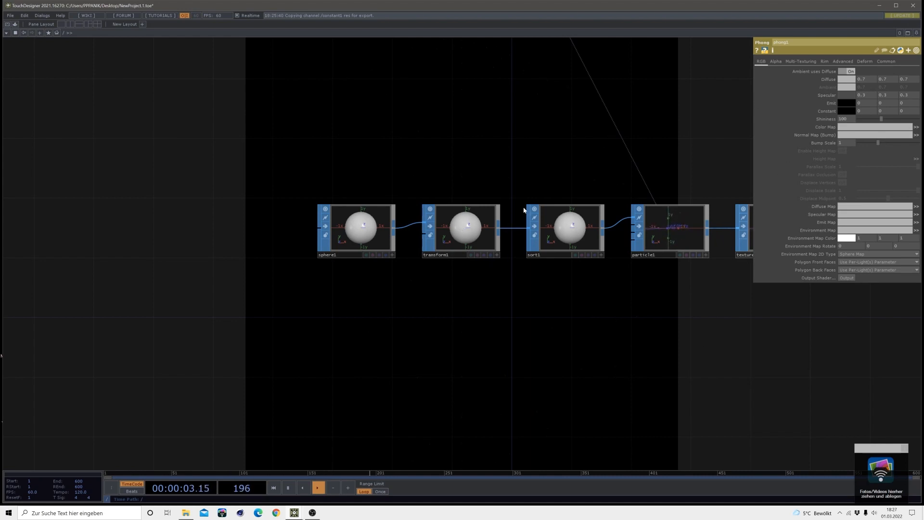
Scale the sphere down to about 0.057 with the phong1 panel open
left_click(466, 229)
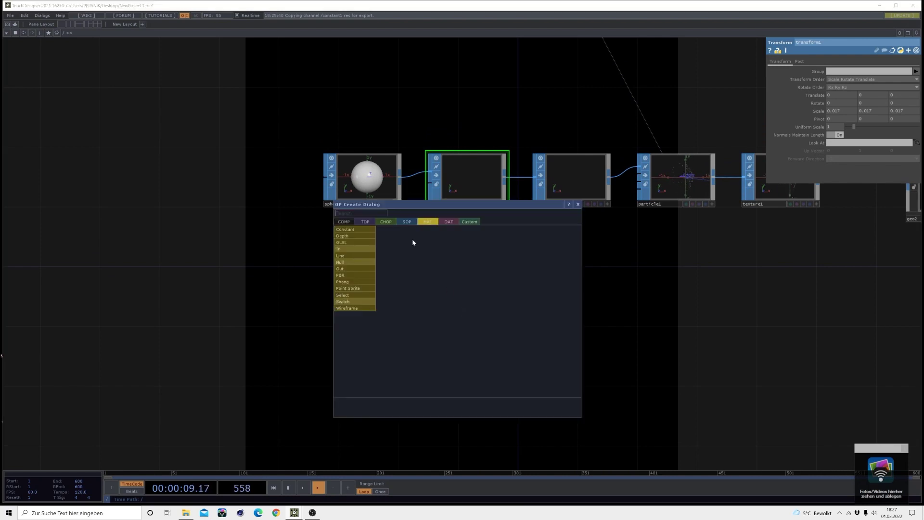
Add a Noise CHOP and reference it in transform1's Translate x and y
left_click(386, 222)
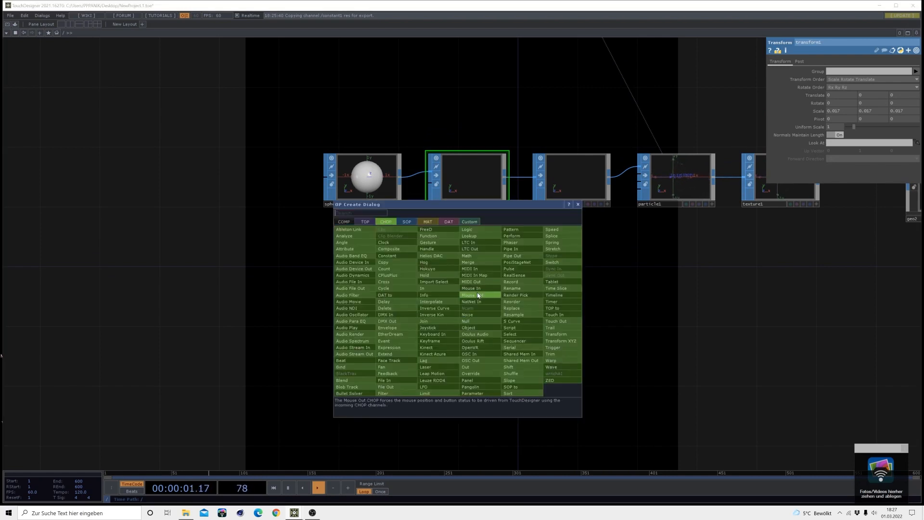
left_click(472, 295)
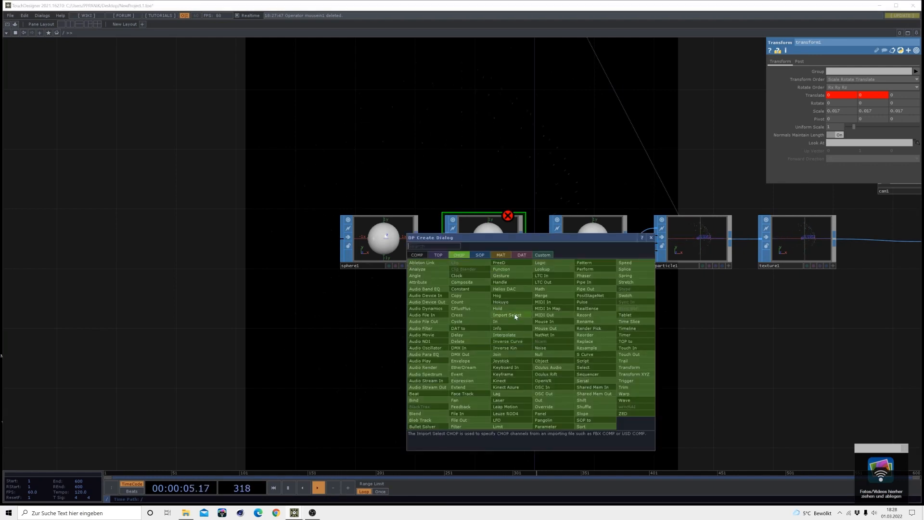
mouse_move(553, 348)
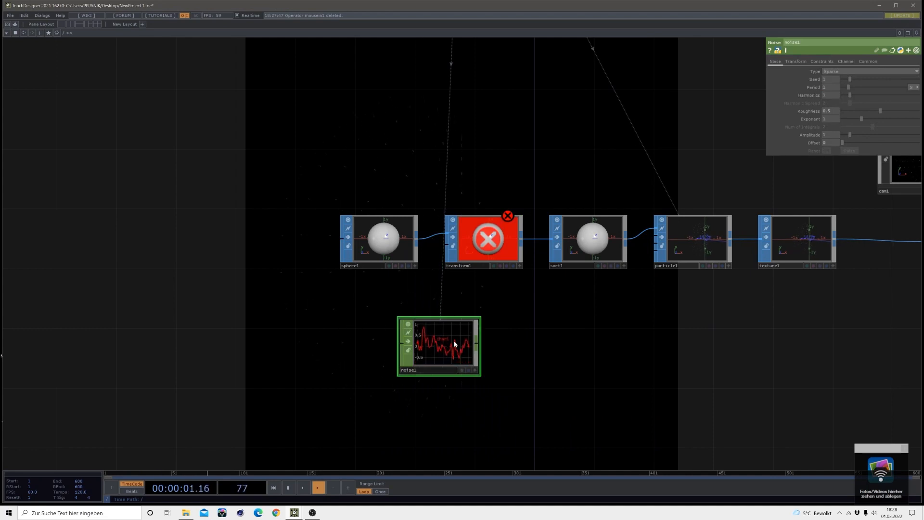
left_click(846, 61)
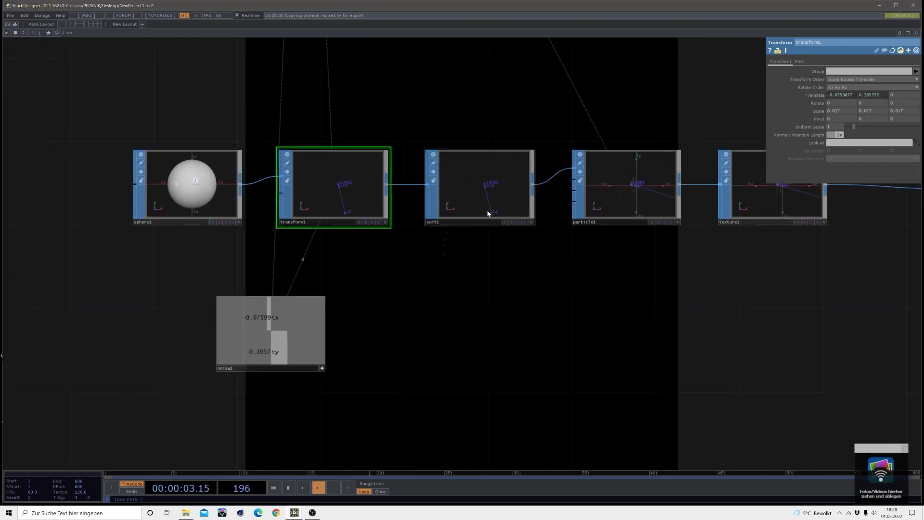
Give sort1 a new point sort order and show particle1's Particles page
left_click(478, 186)
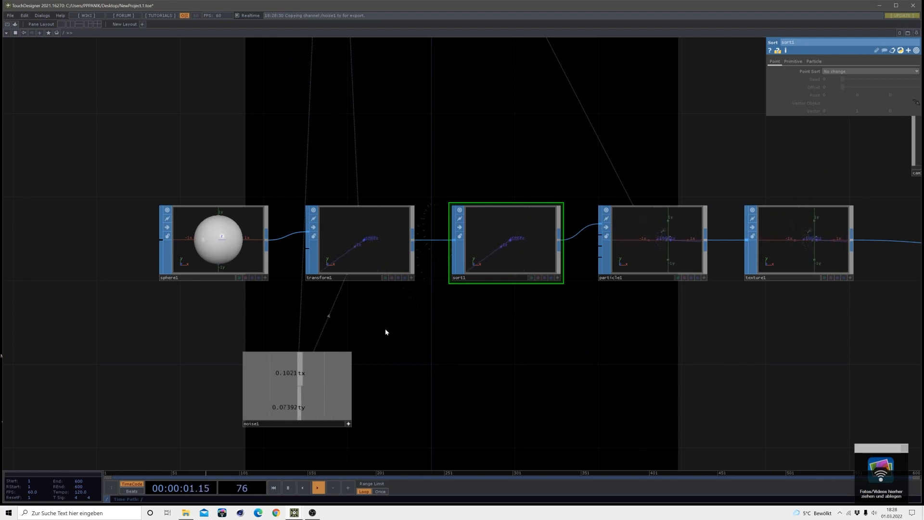
left_click(870, 71)
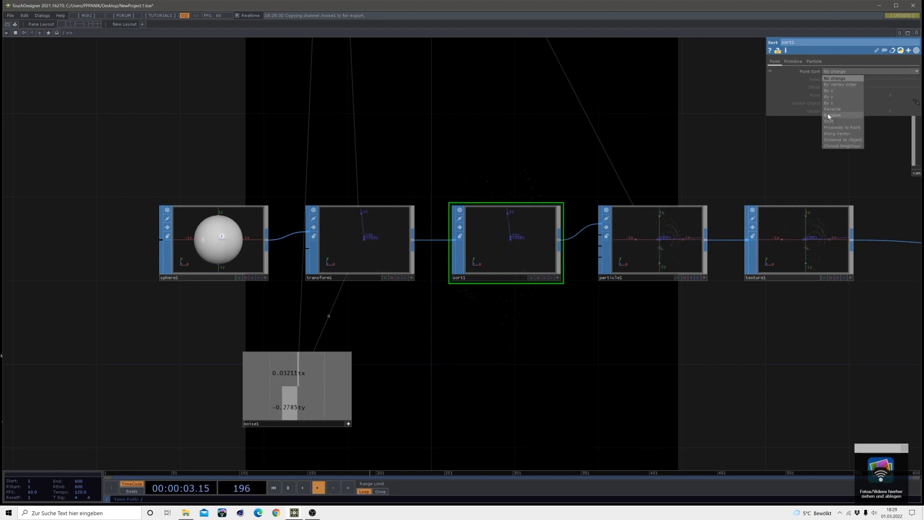
left_click(832, 115)
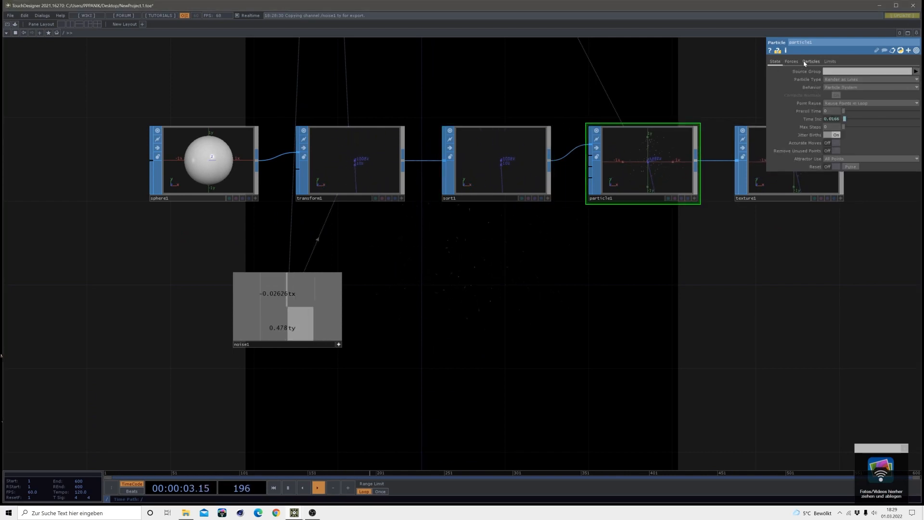
left_click(810, 61)
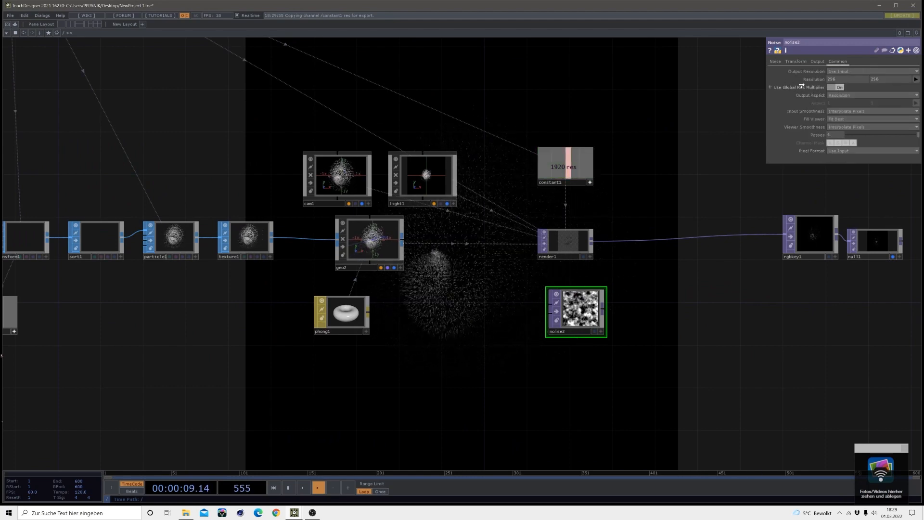
Turn Monochrome off on noise2 so the noise texture is coloured
left_click(868, 151)
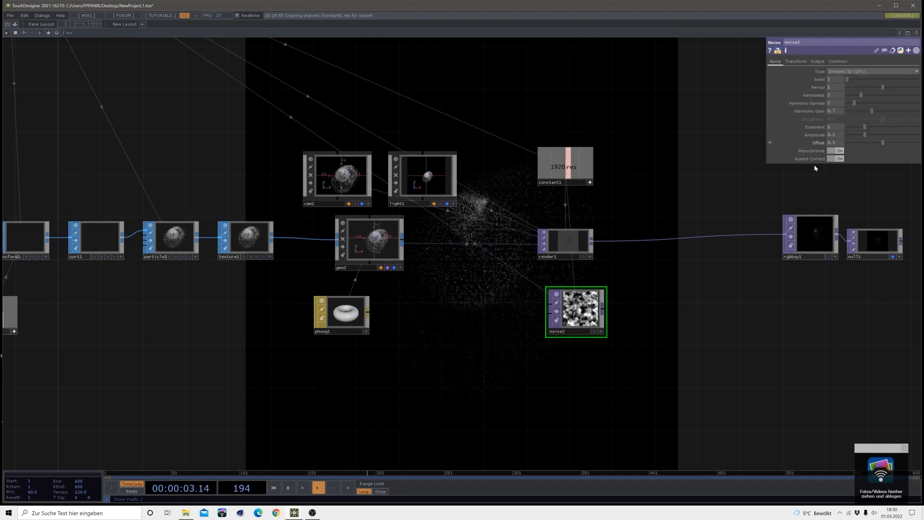
left_click(838, 150)
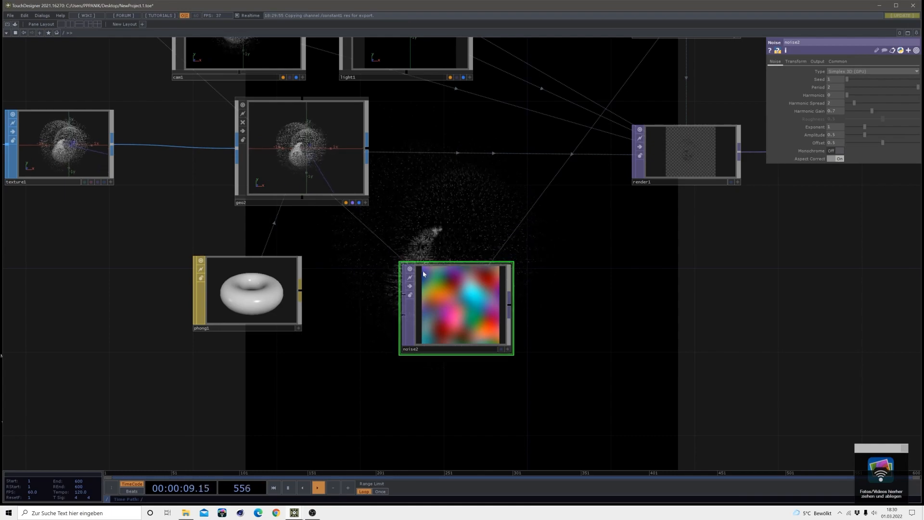
left_click(245, 295)
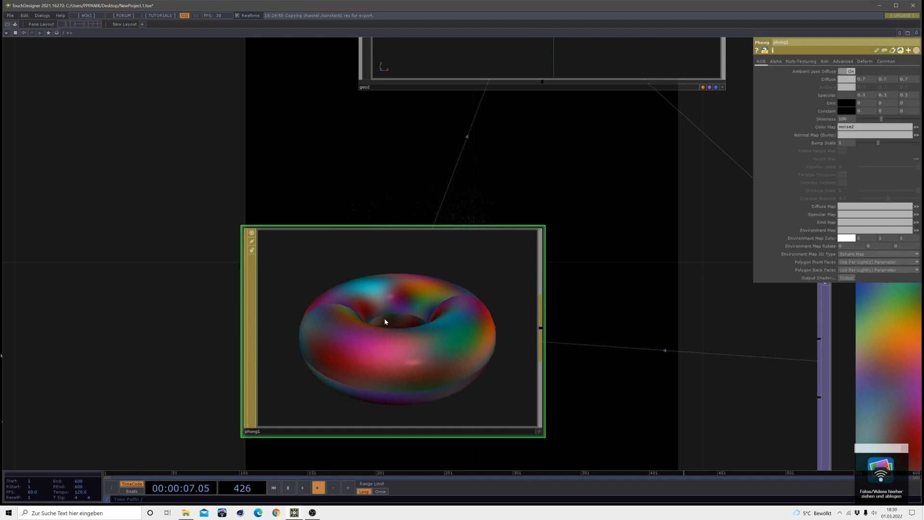
Set phong1's Color Map to noise2 and Diffuse to 1, 1, 1
left_click(851, 79)
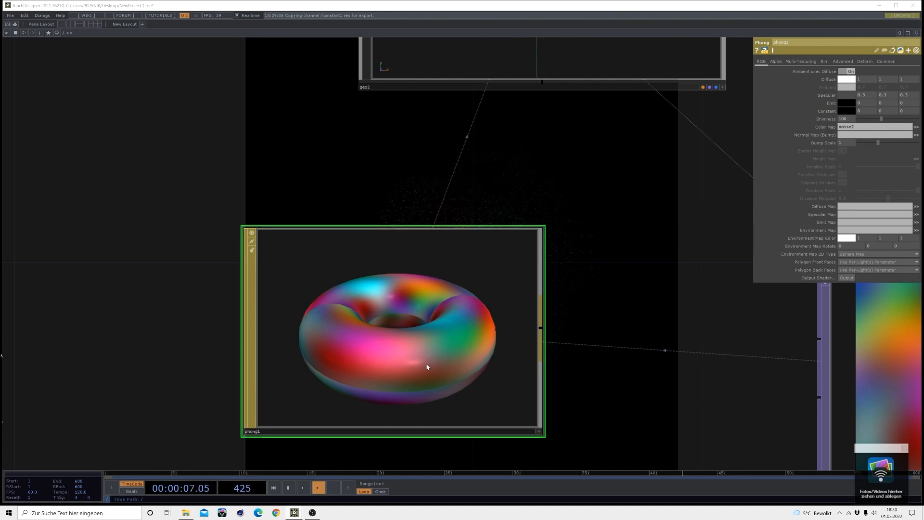
left_click(848, 94)
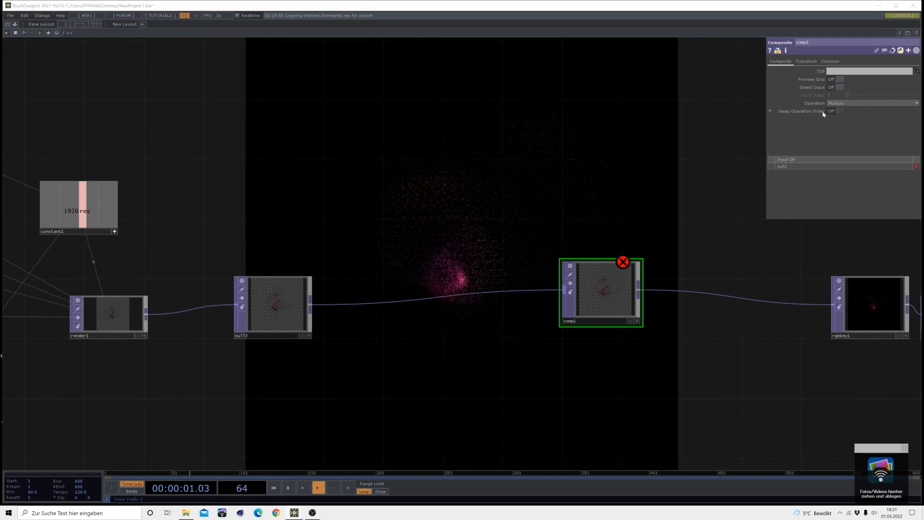
Set the composite after null12 to Multiply and add Feedback and Blur TOPs into the loop
left_click(870, 103)
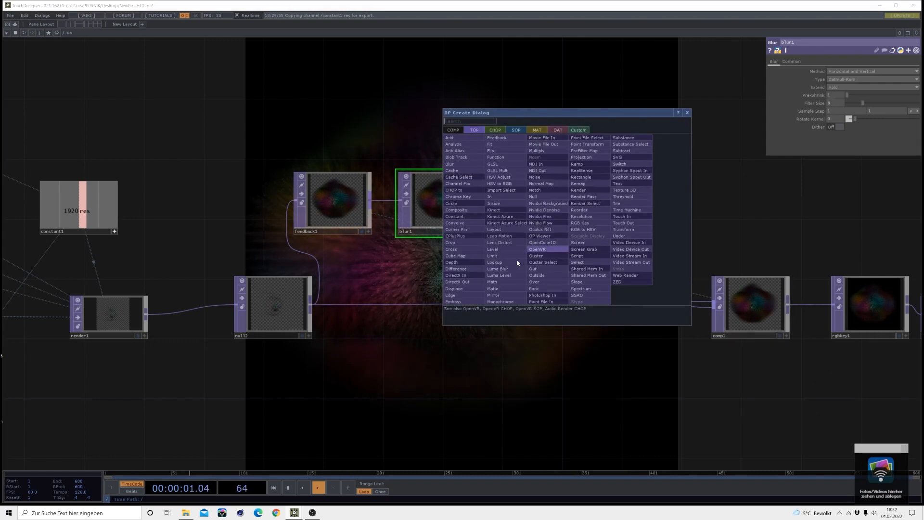
left_click(454, 289)
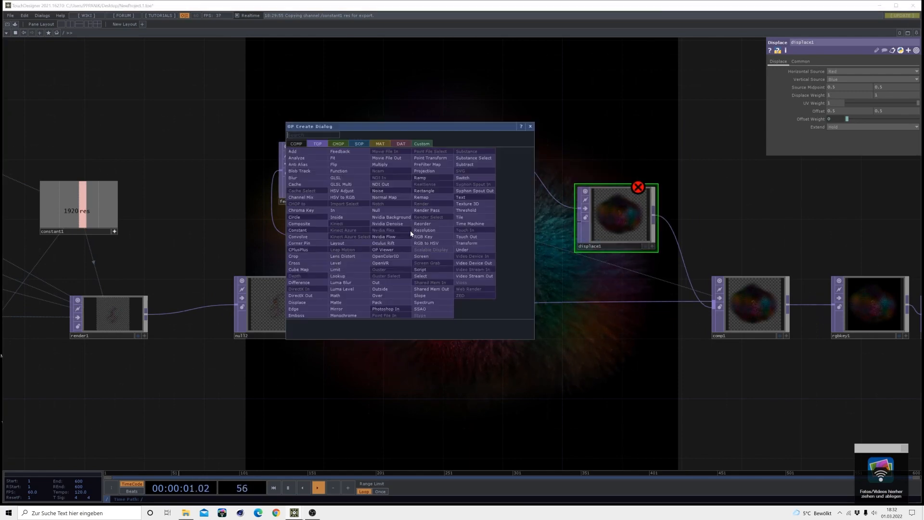
mouse_move(298, 230)
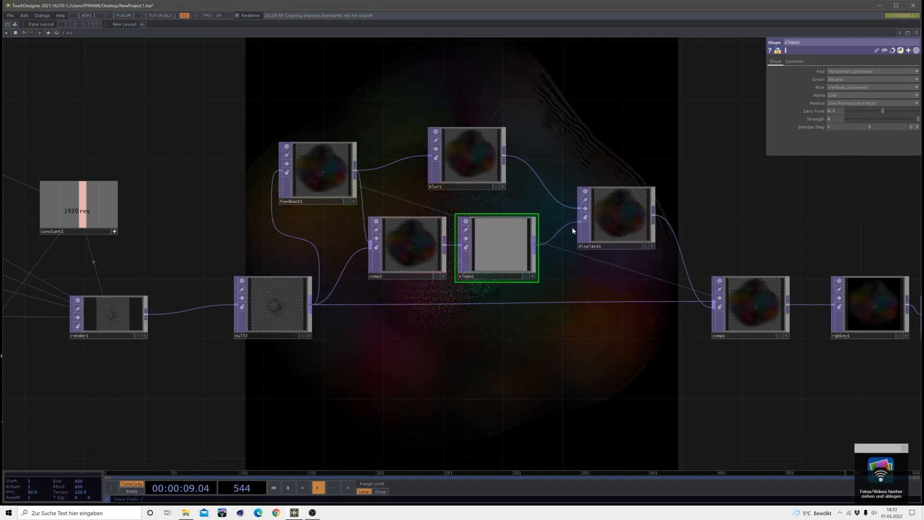
Place slope1 after comp2 and feed it into displace1's displace input
left_click(614, 215)
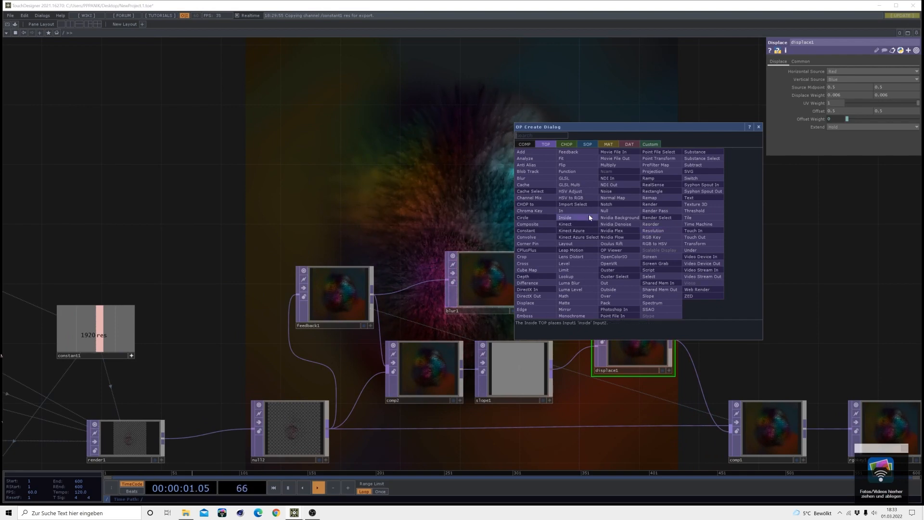
Add a new TOP from the OP Create Dialog after displace1
left_click(566, 145)
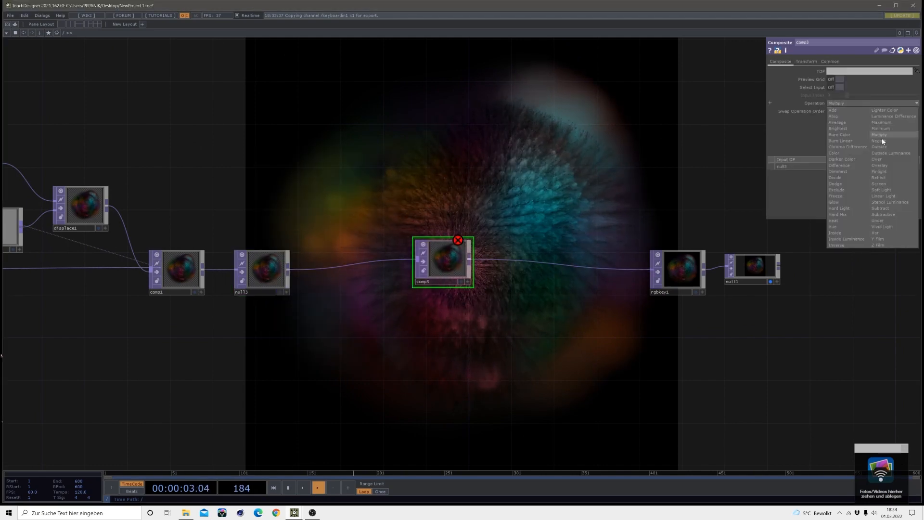
Set comp3 to Over and feed it with a low-opacity level1 and a new feedback2 after null3
left_click(880, 159)
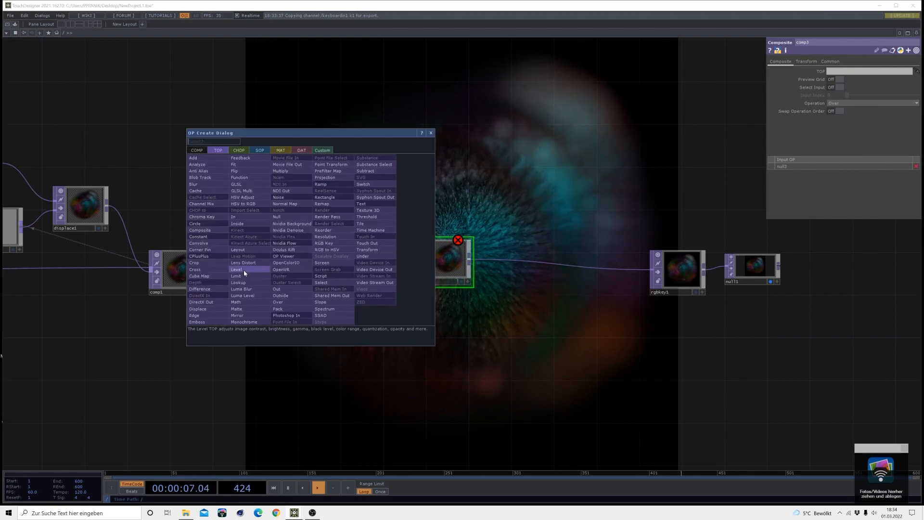
left_click(236, 269)
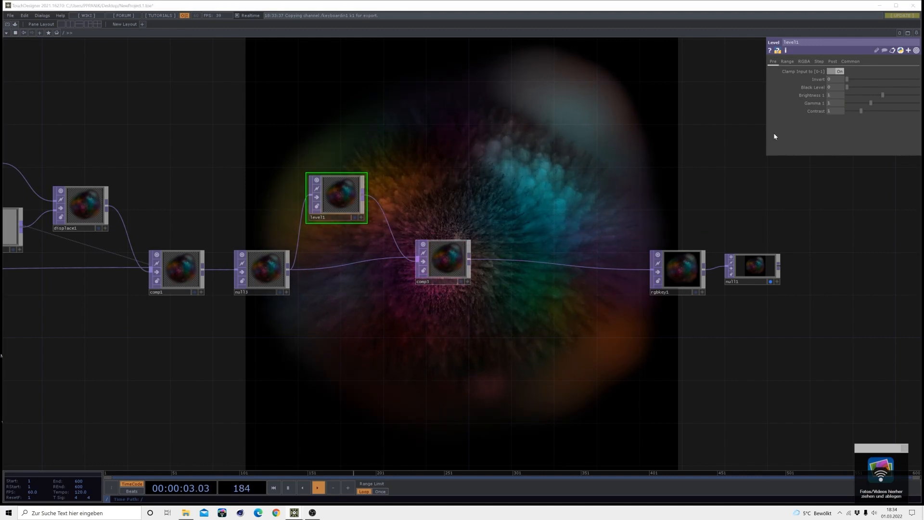
left_click(445, 262)
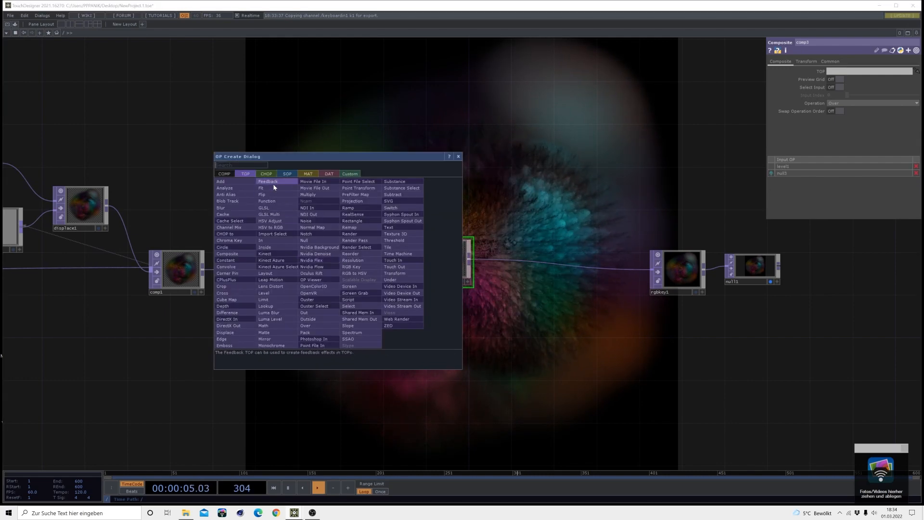
left_click(267, 181)
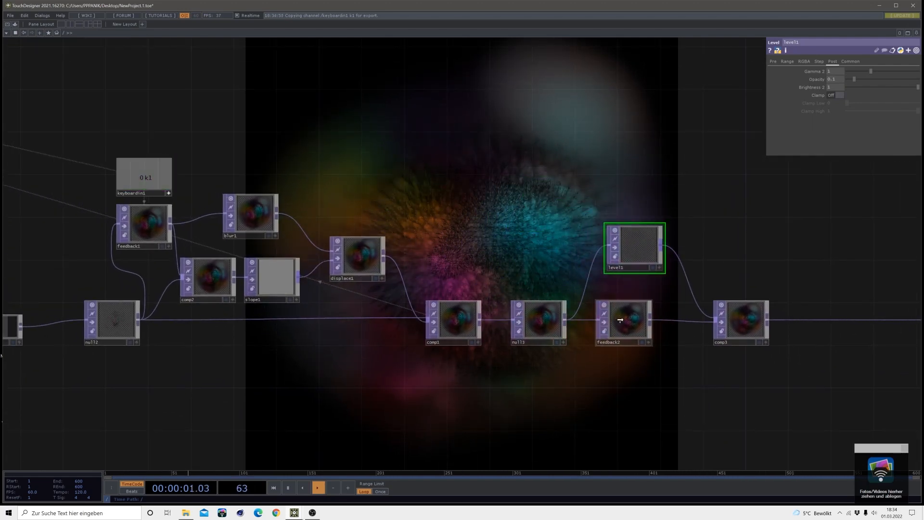
left_click(623, 322)
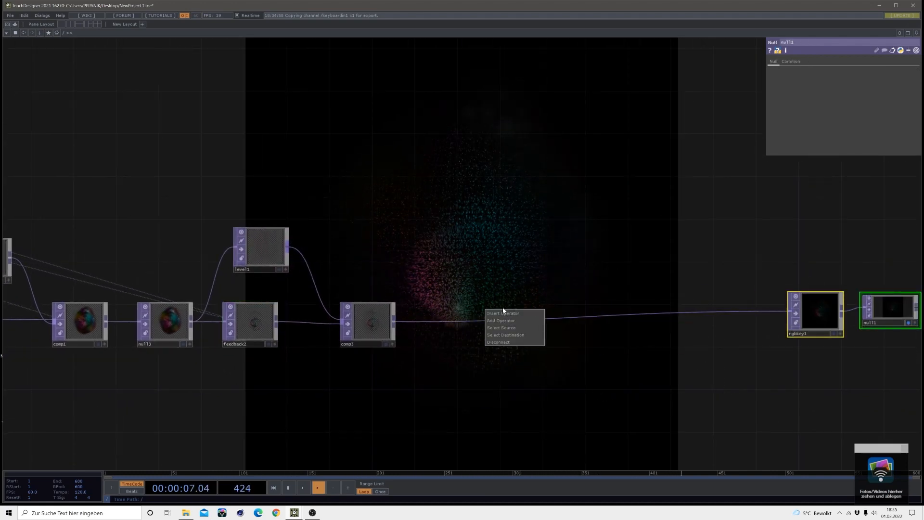
Insert displace2 on comp3's output, driven by select1 of feedback2 through slope and blur2
left_click(500, 320)
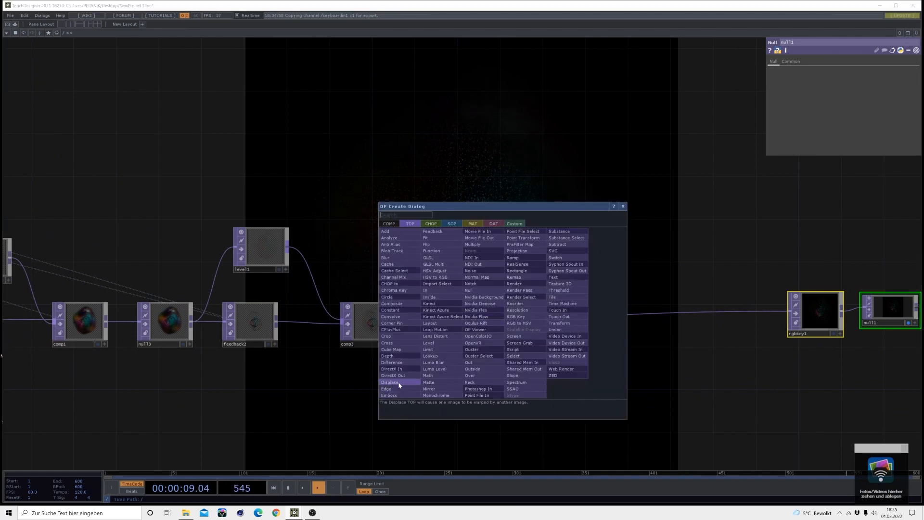
left_click(388, 382)
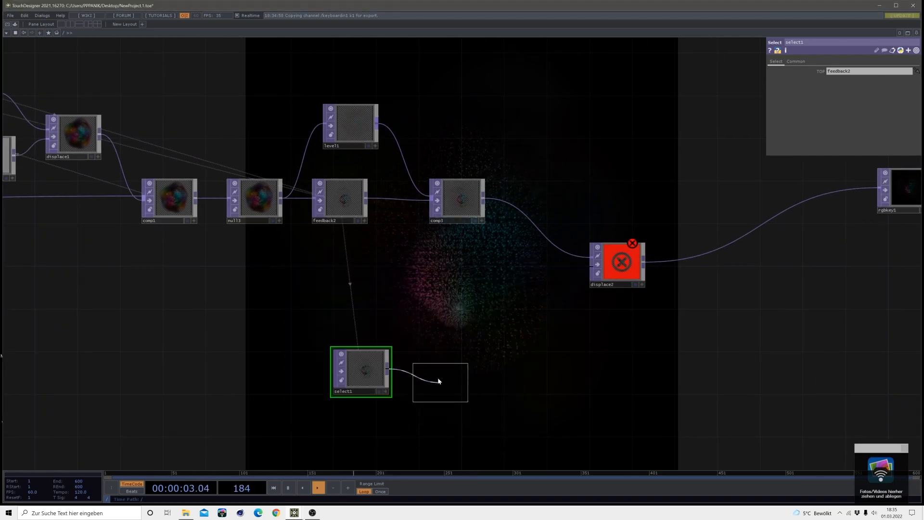
left_click(439, 382)
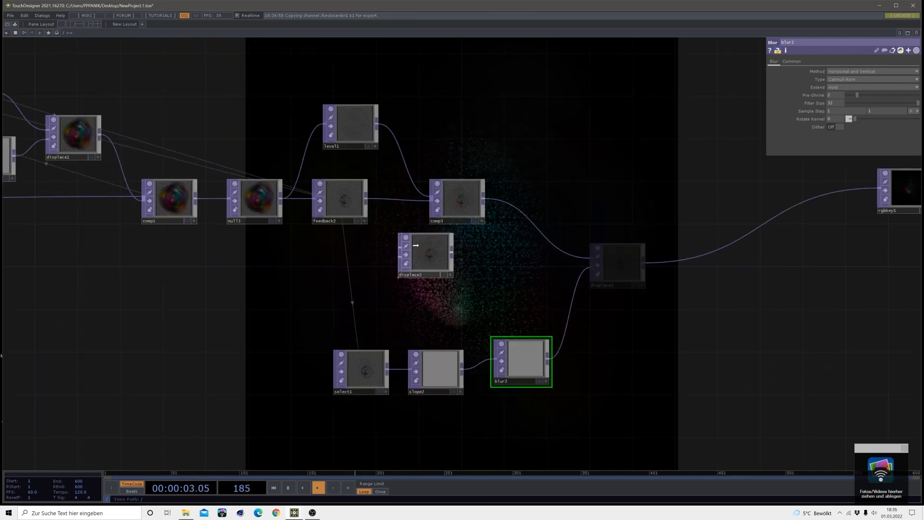
left_click(342, 198)
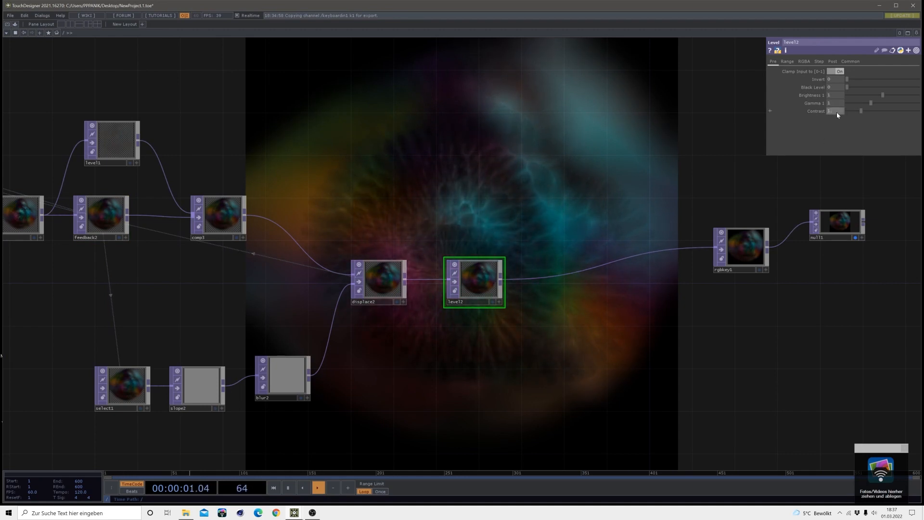
Raise the Contrast of the new level after displace2 on its Pre page
left_click_drag(844, 111, 867, 111)
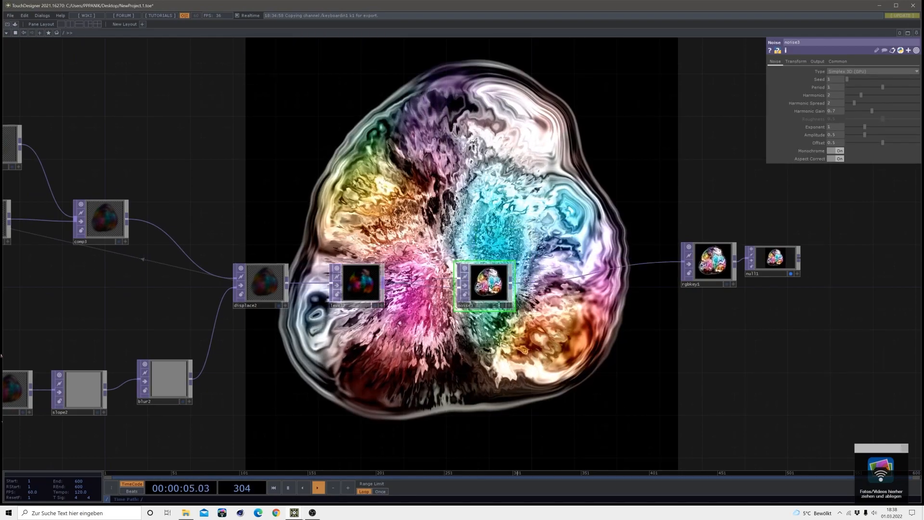
Tune noise3: check Output, change Period, Monochrome off and adjust Harmonics for rainbow swirls
left_click(816, 61)
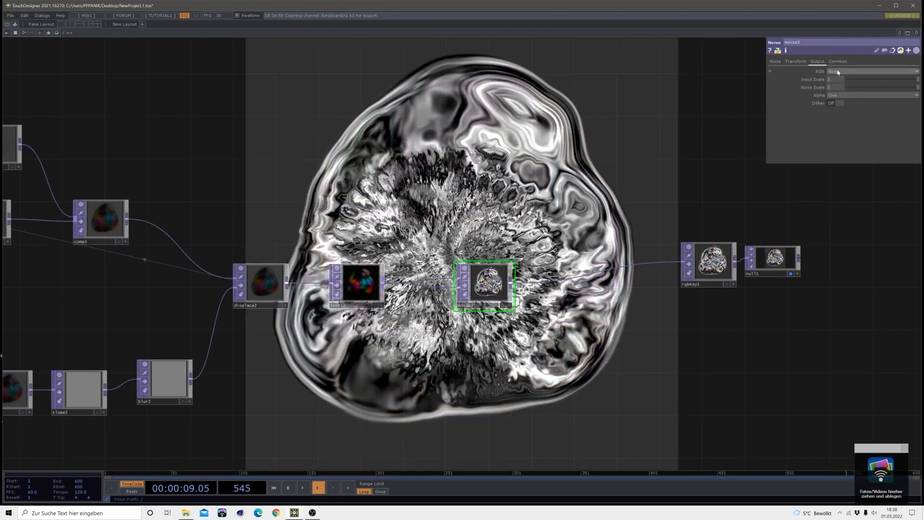
left_click(838, 61)
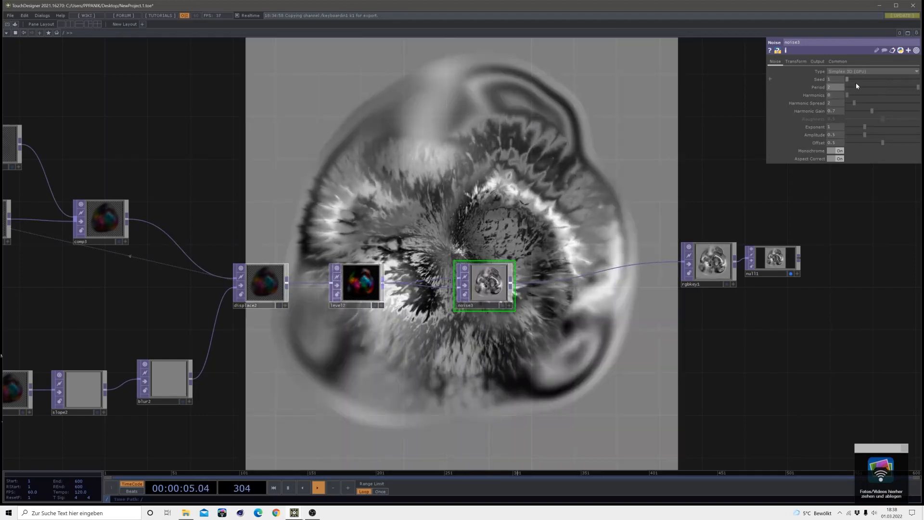
left_click(835, 151)
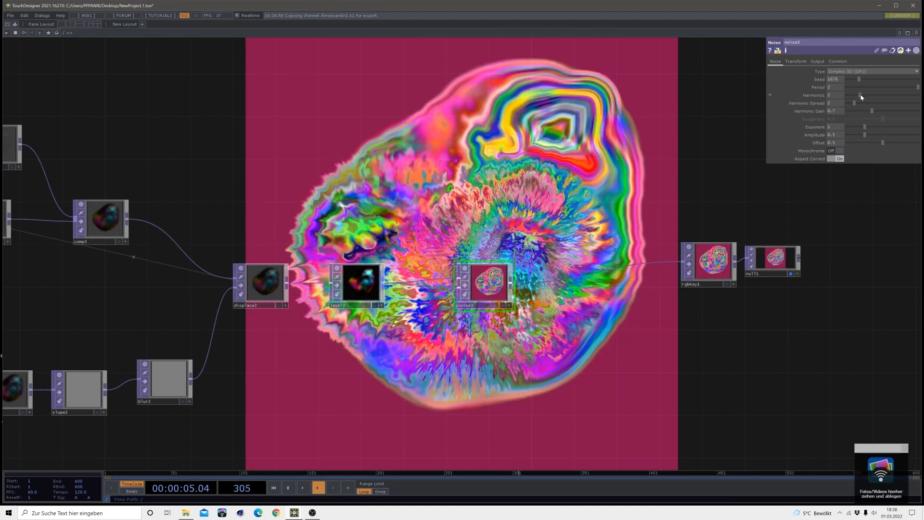
left_click_drag(861, 95, 849, 95)
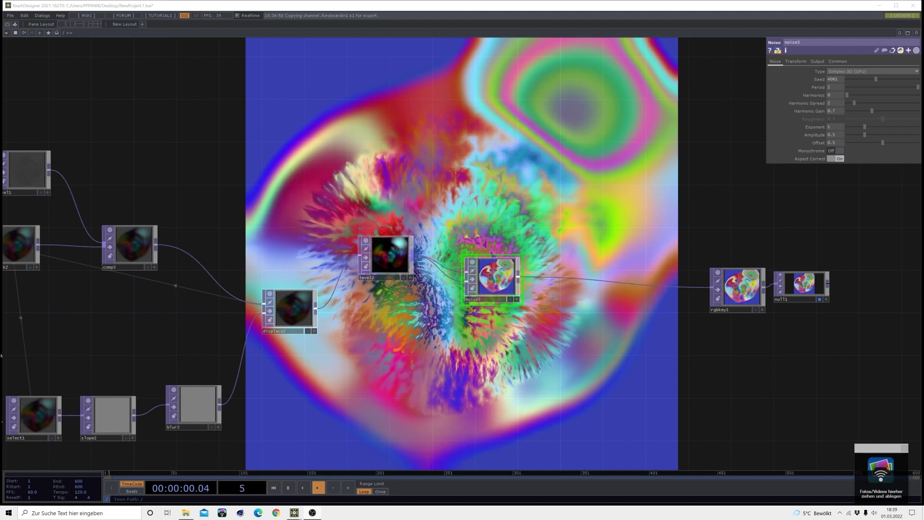
Play the timeline to watch the pastel tie-dye firework animate with seed 4991, harmonics 0
left_click(318, 488)
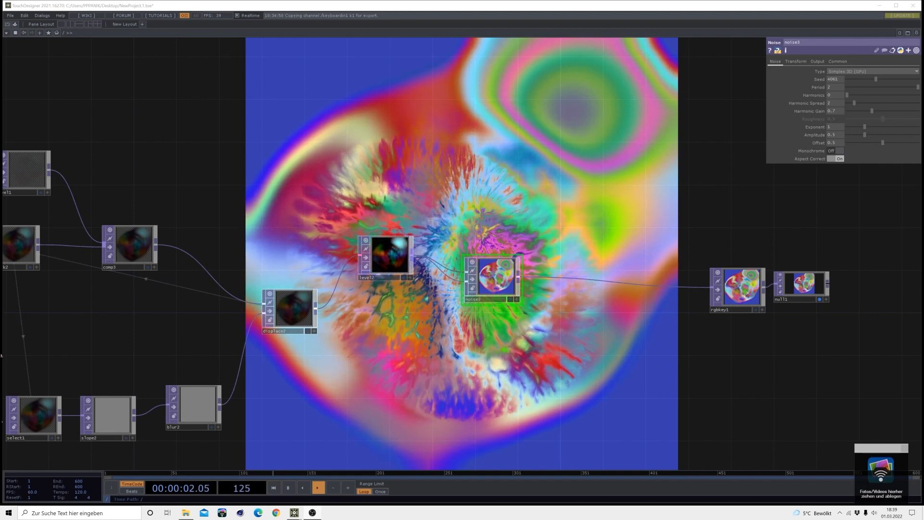